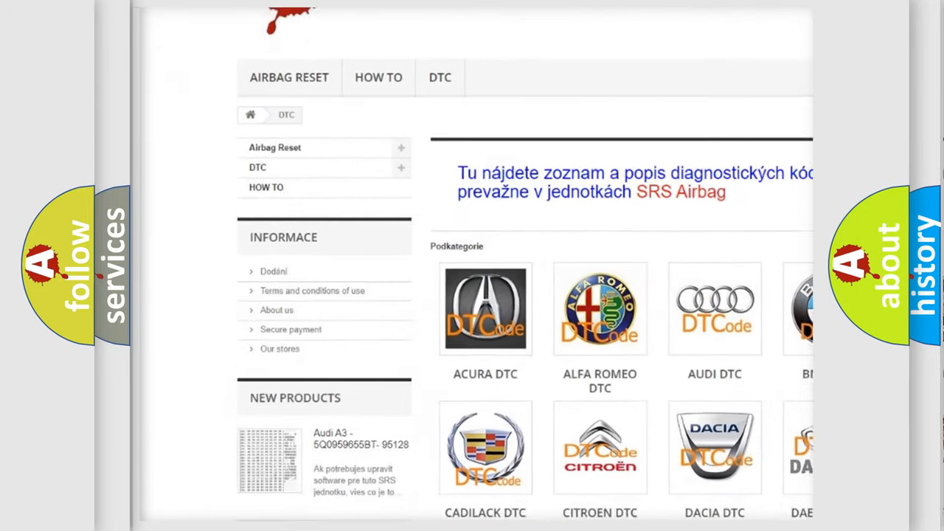
pyautogui.scroll(-3)
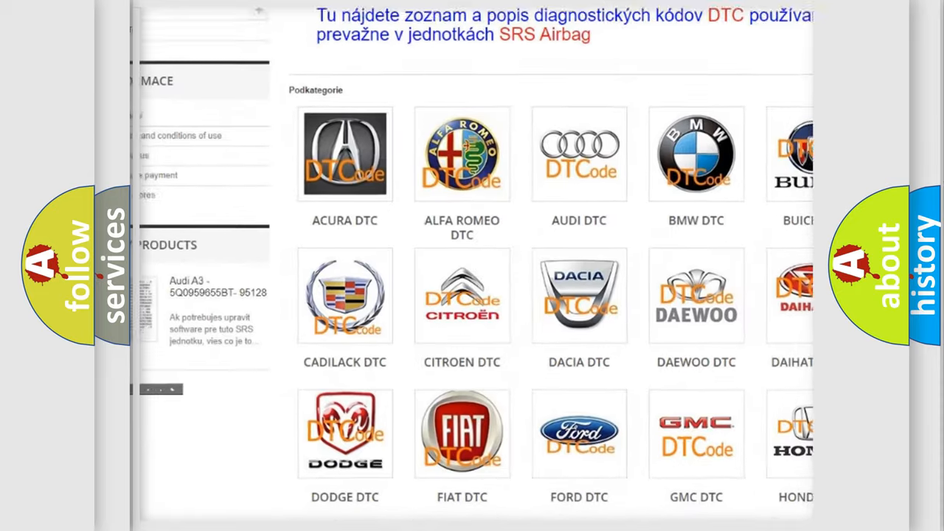
pyautogui.scroll(-3)
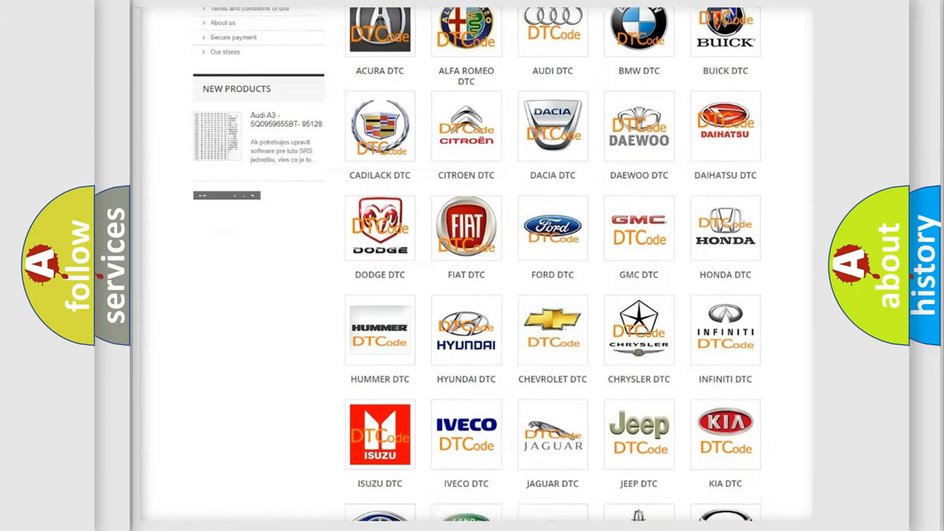
pyautogui.scroll(-3)
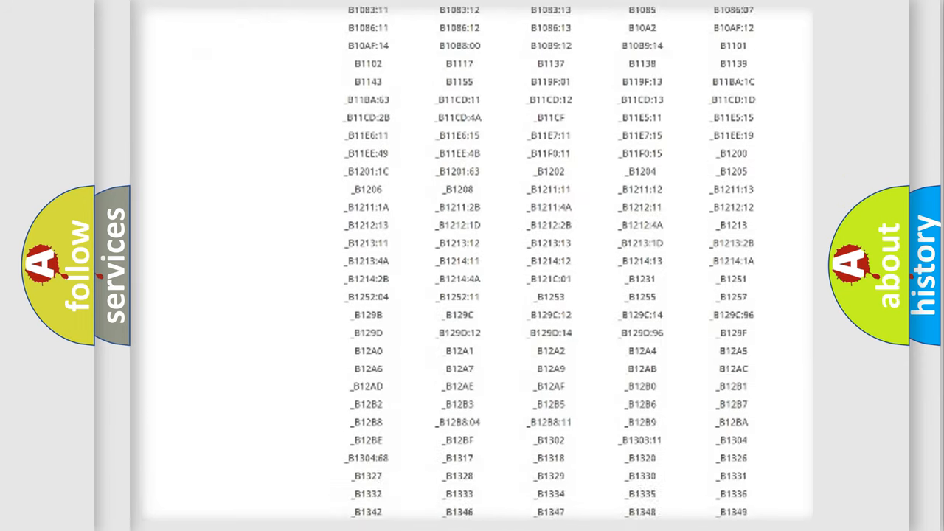
pyautogui.scroll(-3)
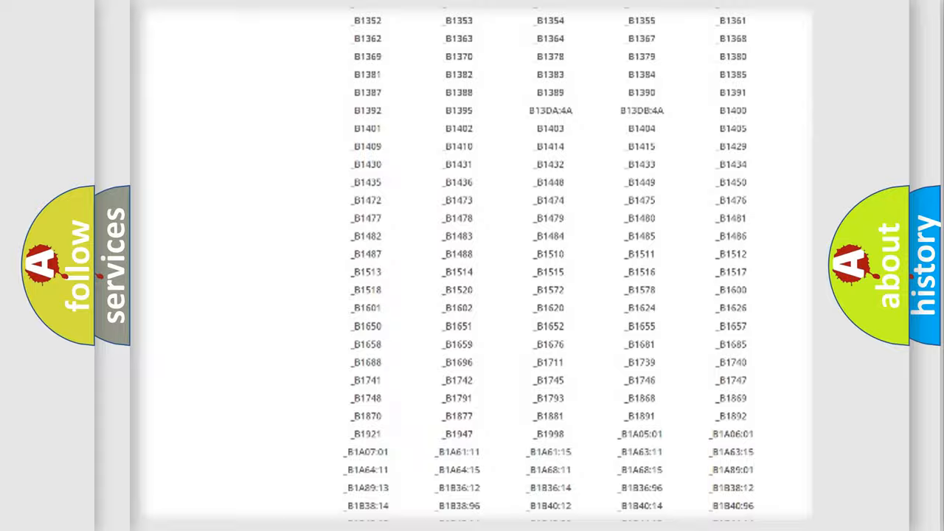